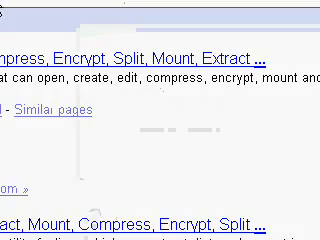
Scroll up the Google results to reach the PowerISO website link.
scroll("up", 3)
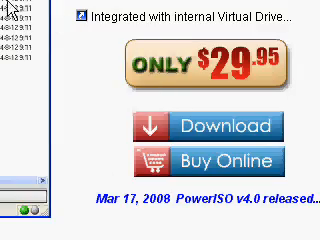
Scroll down the PowerISO homepage through the features and system requirements.
scroll("down", 3)
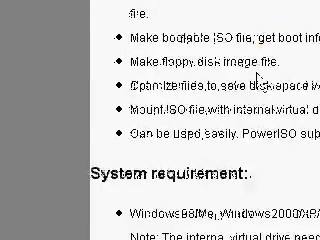
scroll("down", 3)
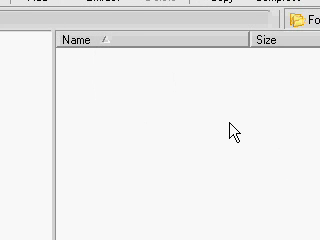
mouse_move(262, 130)
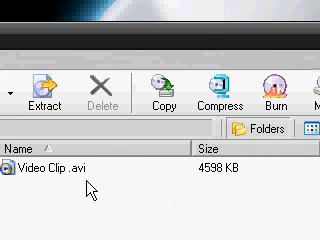
mouse_move(248, 200)
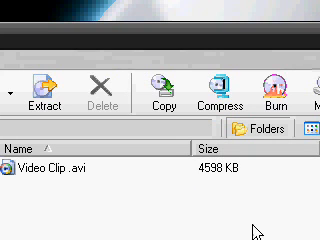
mouse_move(215, 207)
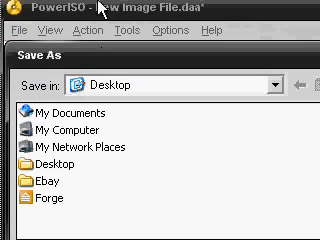
Save the image to the Desktop as 'Video Clip' in ISO format.
left_click(290, 154)
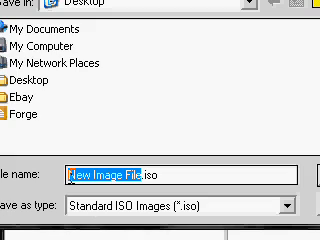
type("Video")
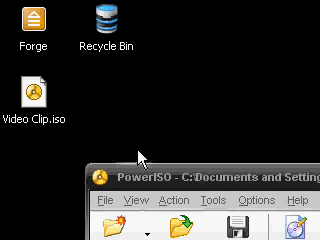
mouse_move(46, 147)
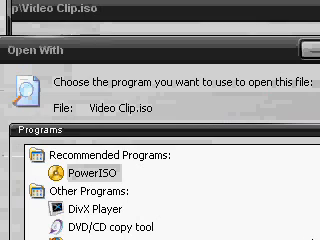
Scroll the Open With program list to find PowerISO for Video Clip.iso.
scroll("down", 3)
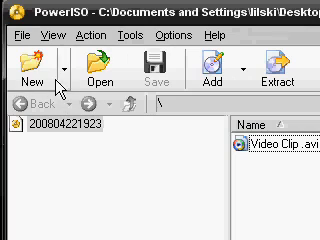
mouse_move(25, 65)
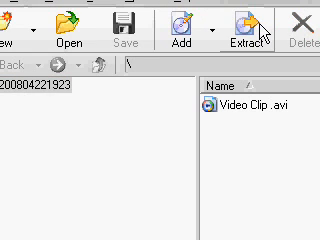
Open the Extract dialog and choose to extract all files in the image.
left_click(250, 105)
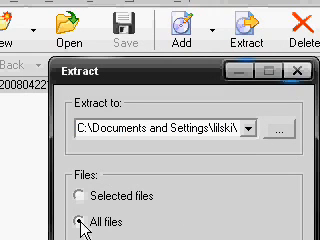
left_click(76, 189)
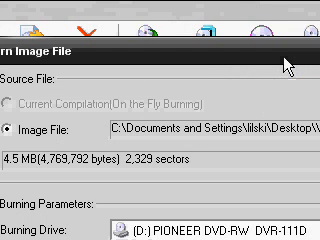
Scroll through the Burn Image File settings: image, PIONEER DVD-RW drive, maximum speed.
scroll("down", 3)
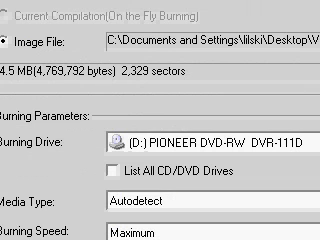
scroll("down", 3)
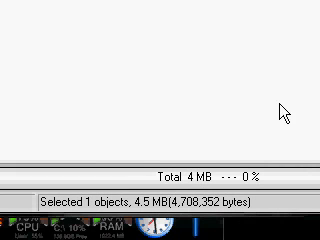
mouse_move(18, 181)
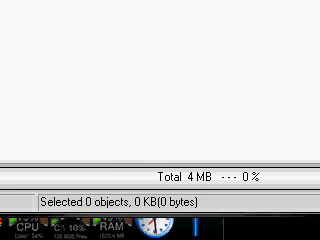
mouse_move(12, 10)
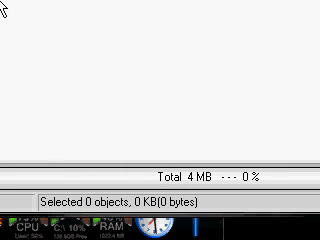